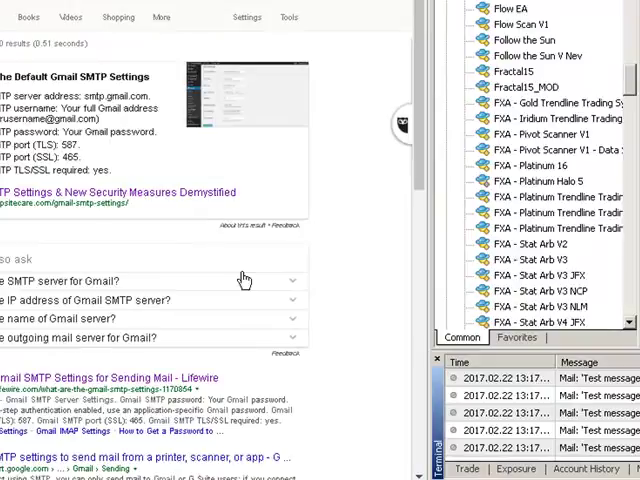
mouse_move(308, 236)
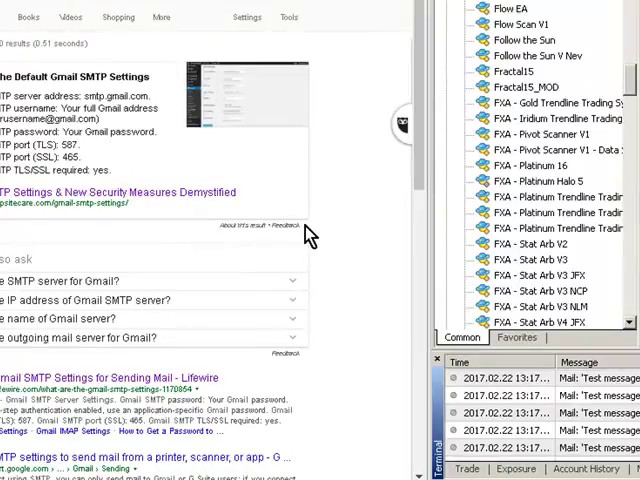
mouse_move(348, 210)
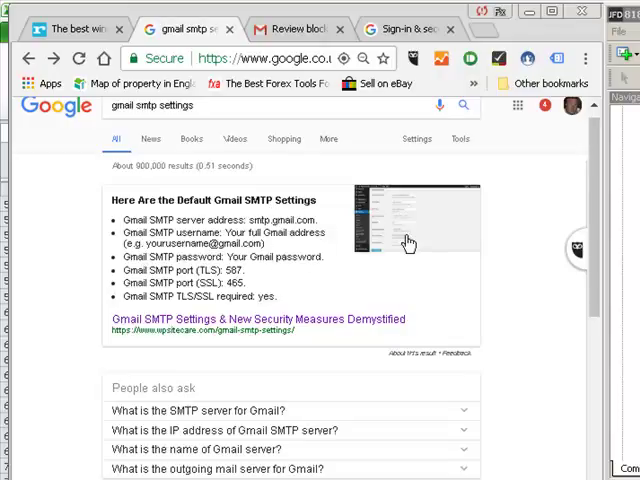
mouse_move(304, 222)
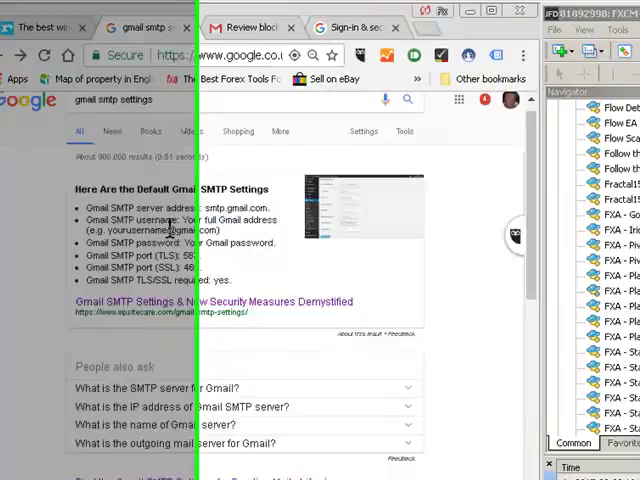
Enable email alerts in Options with smtp.gmail.com, login, password, From and To addresses.
left_click(336, 20)
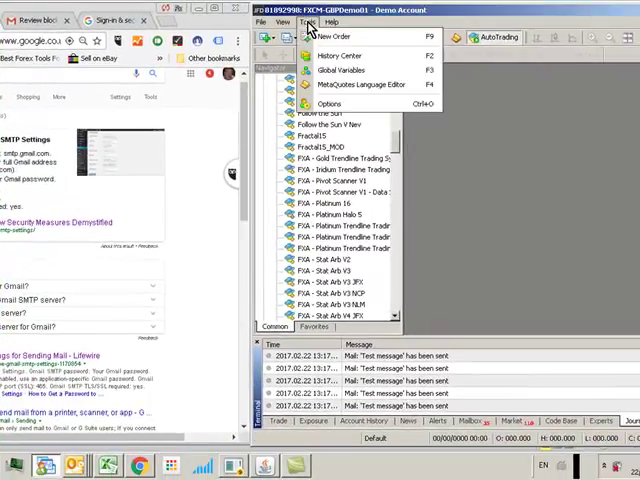
left_click(326, 104)
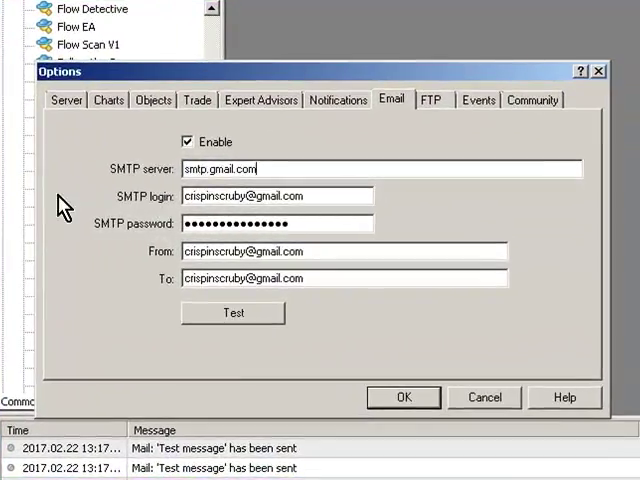
mouse_move(140, 204)
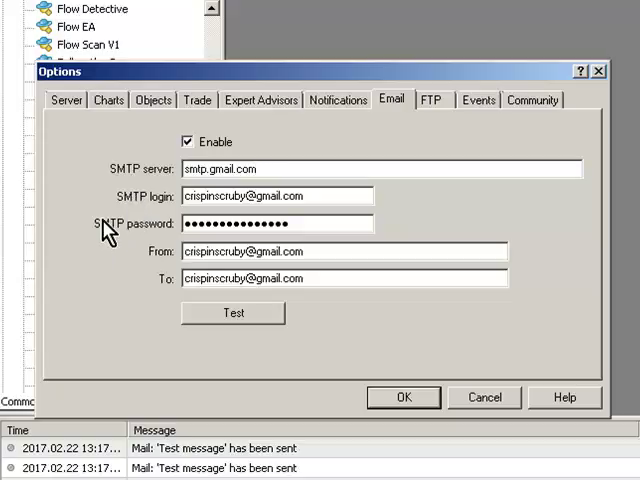
mouse_move(100, 258)
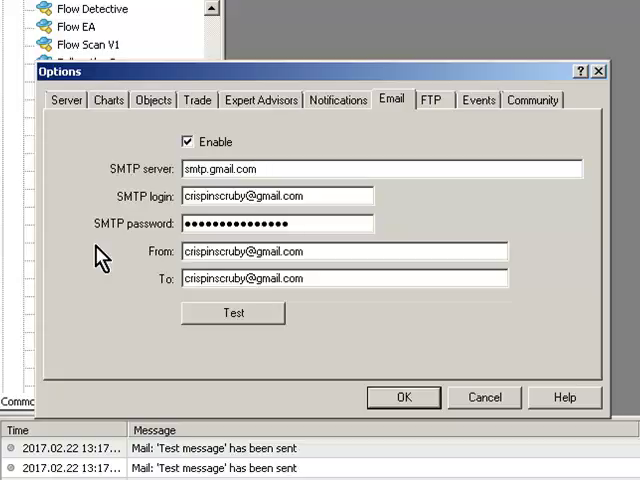
left_click(344, 278)
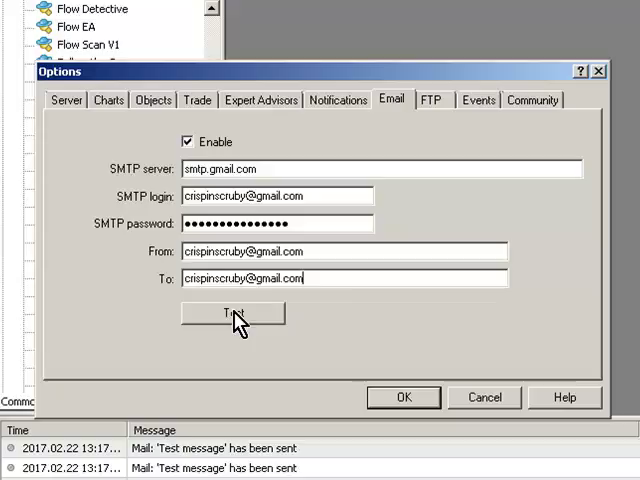
Send a test email, dismiss the 'message successfully queued' notice and save the settings.
left_click(234, 312)
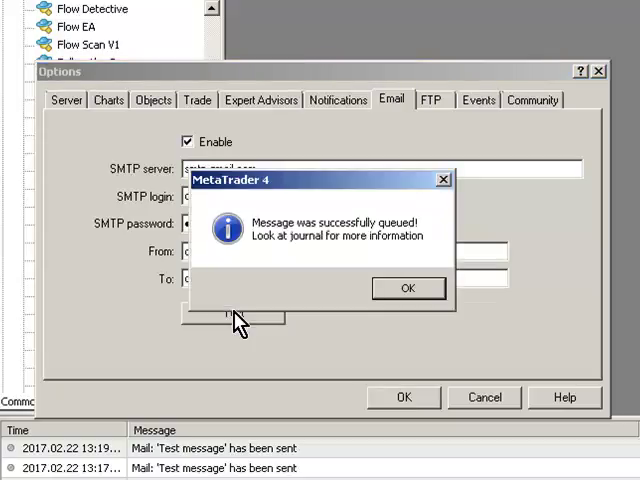
left_click(578, 424)
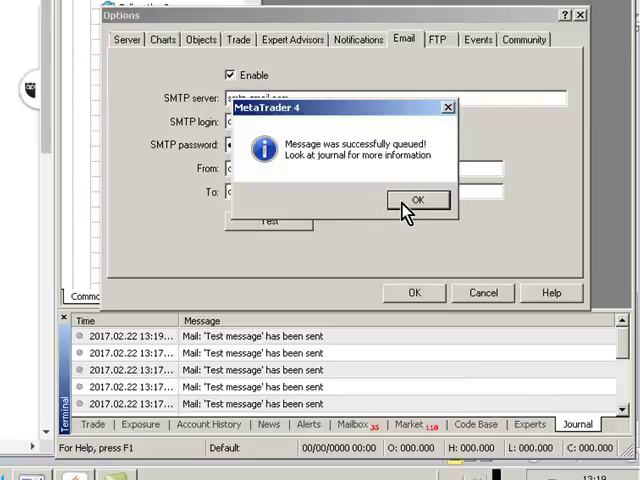
left_click(416, 200)
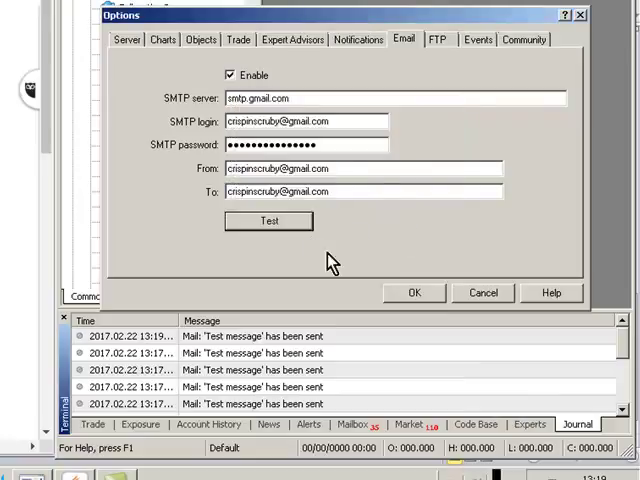
left_click(412, 292)
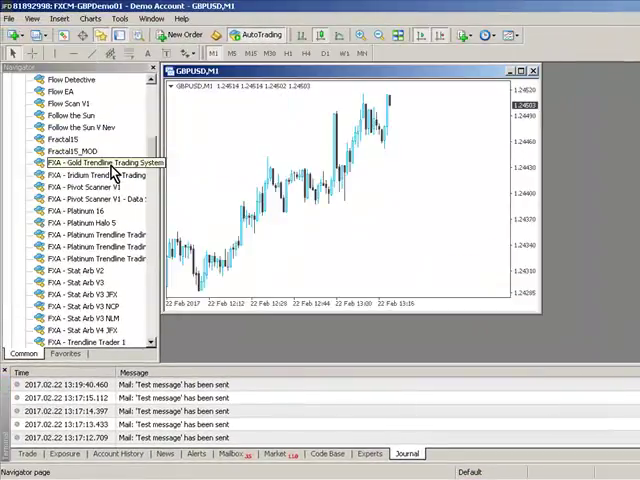
Attach FXA - Trendline Trader 2 to the GBPUSD M15 chart with live trading allowed.
left_click(520, 70)
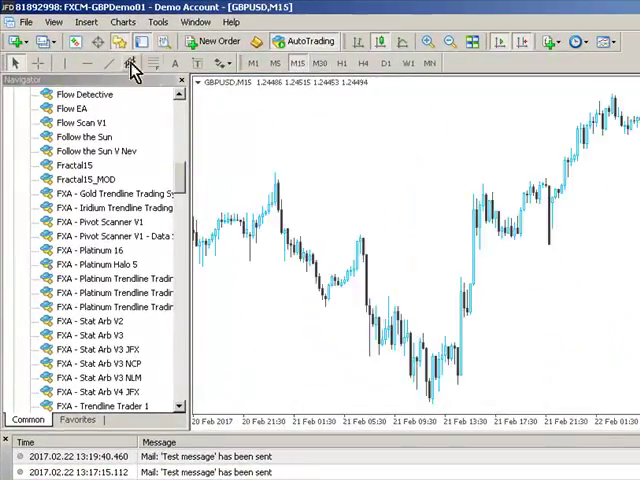
mouse_move(100, 356)
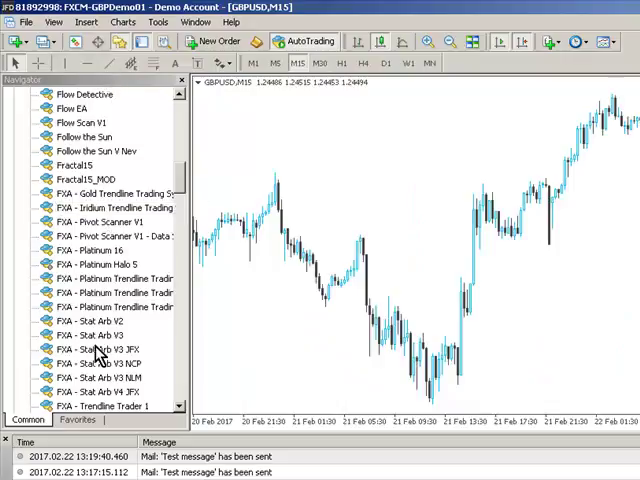
scroll("down", 3)
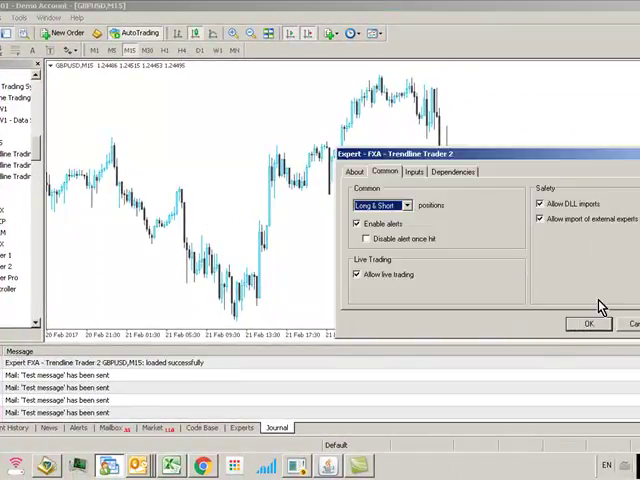
left_click(588, 324)
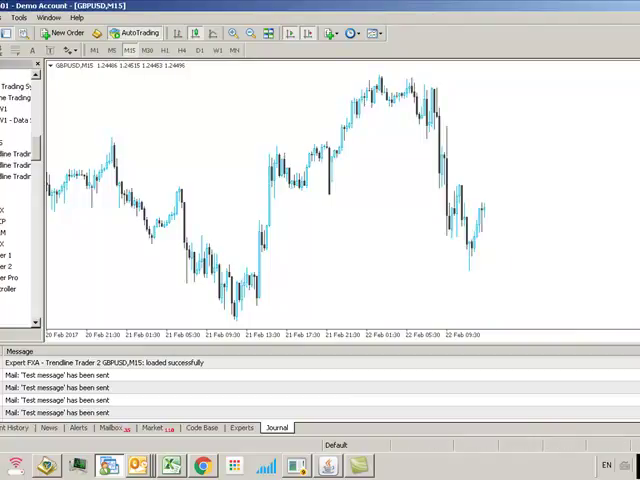
mouse_move(456, 176)
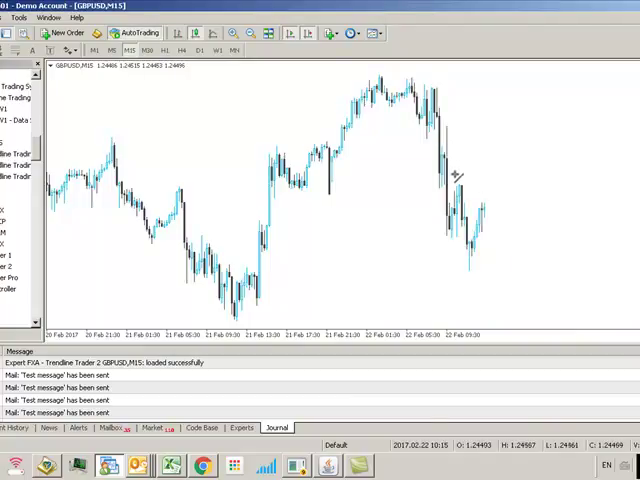
Draw a trendline near the recent highs, set Behaviour to Touch and bring up chart Properties.
left_click_drag(456, 178, 530, 256)
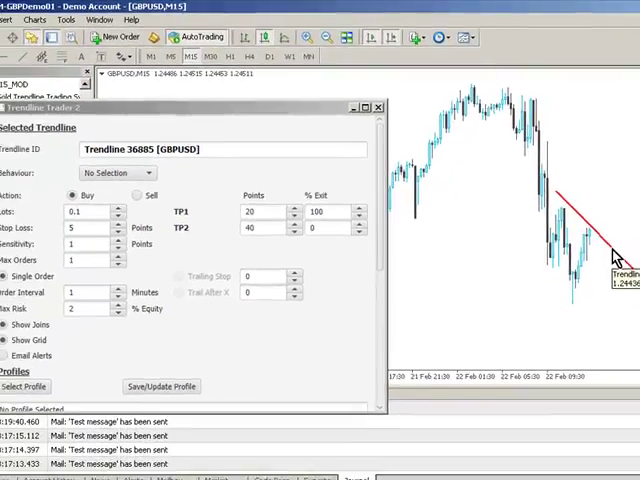
left_click(124, 168)
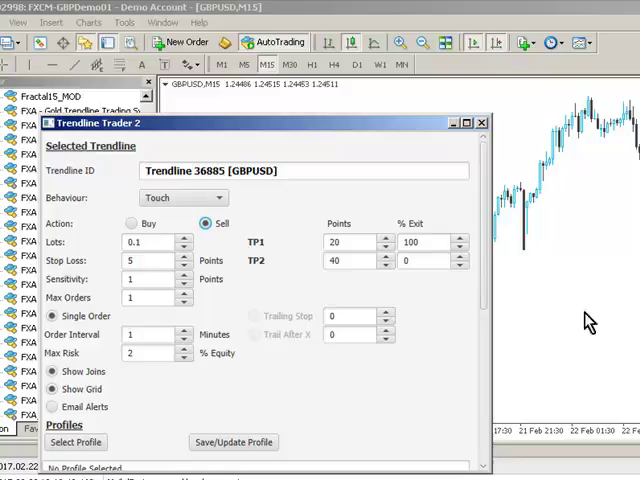
mouse_move(52, 422)
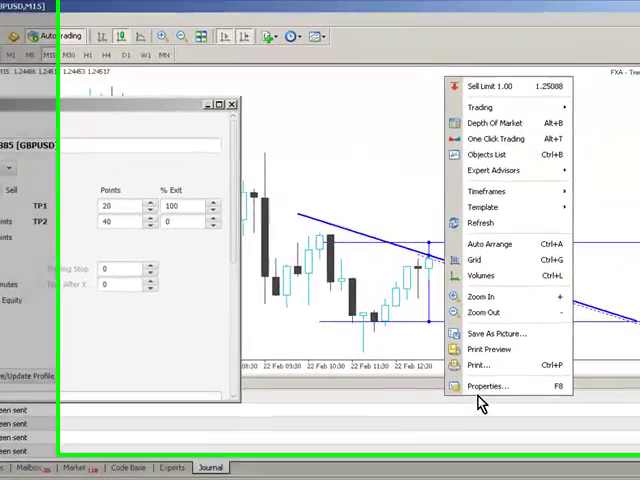
left_click(488, 386)
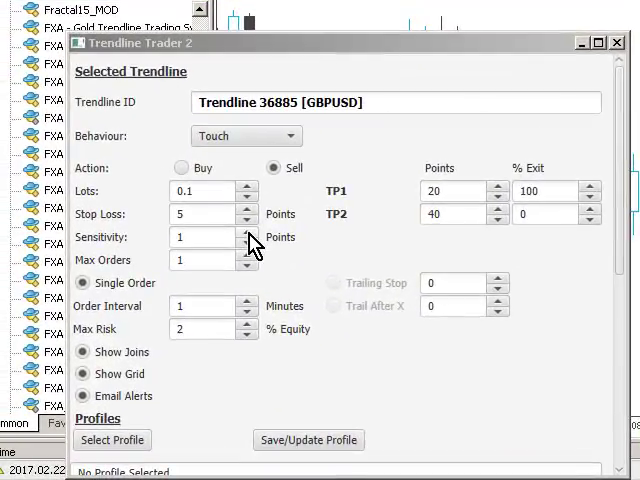
Set the trendline to Sell with Sensitivity checked and Email Alerts on.
left_click(248, 232)
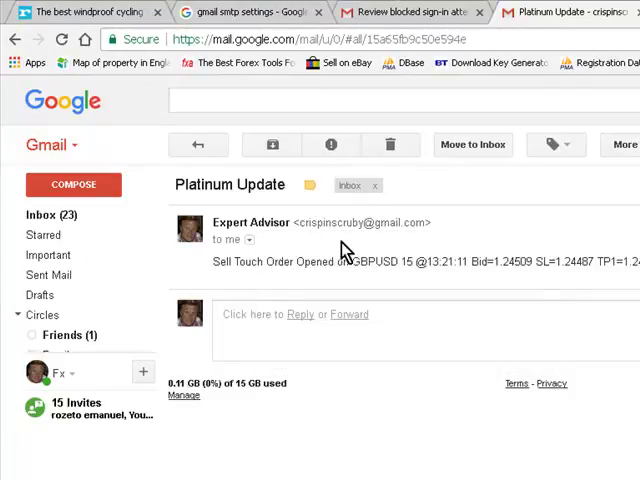
mouse_move(310, 262)
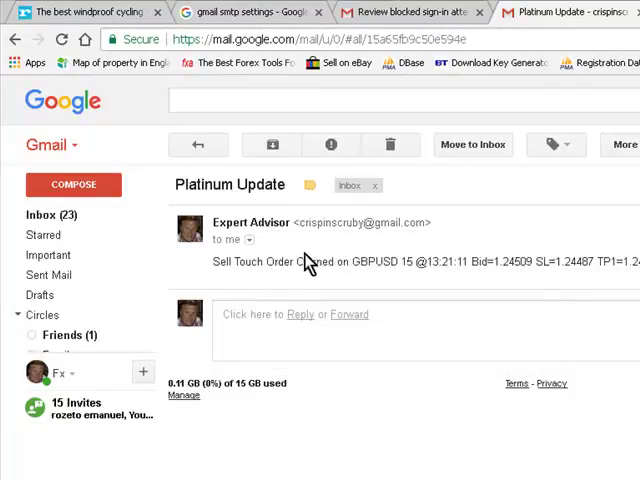
mouse_move(196, 242)
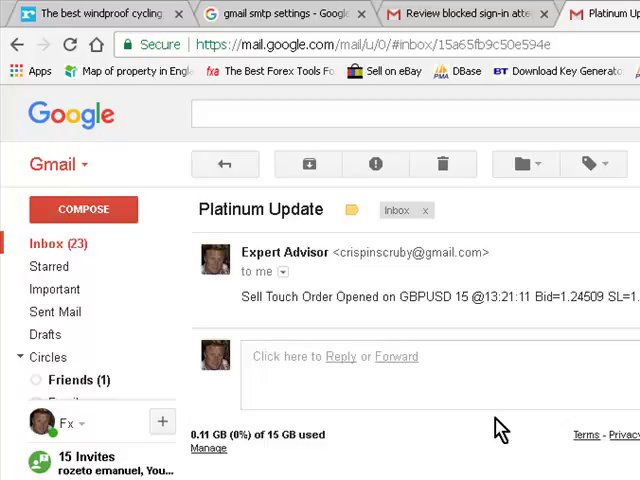
mouse_move(570, 370)
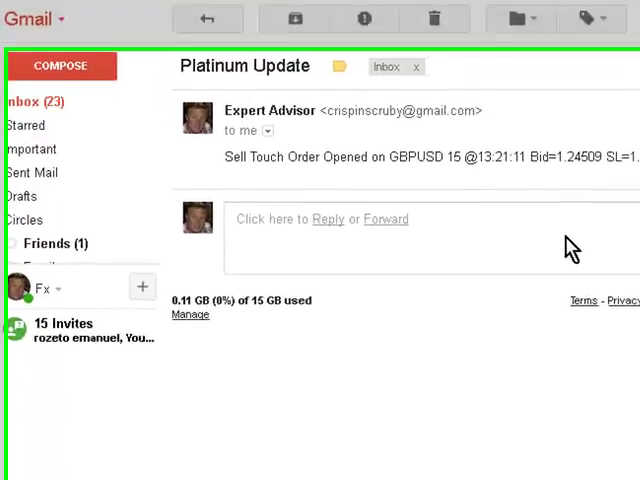
Scroll the Expert Advisor alert email to read the bid, stop loss and take-profit levels.
scroll("down", 3)
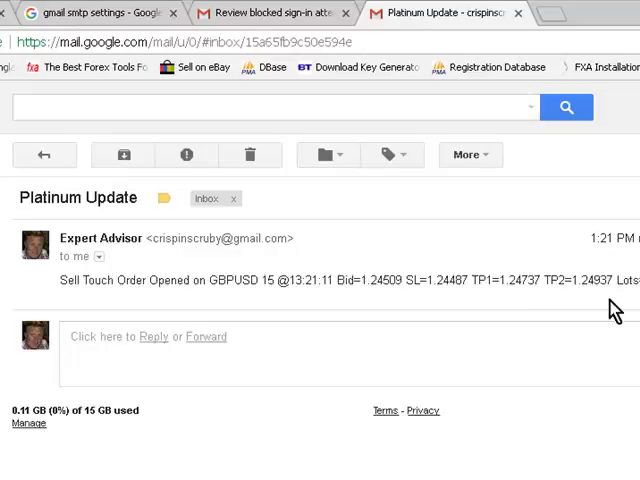
mouse_move(516, 328)
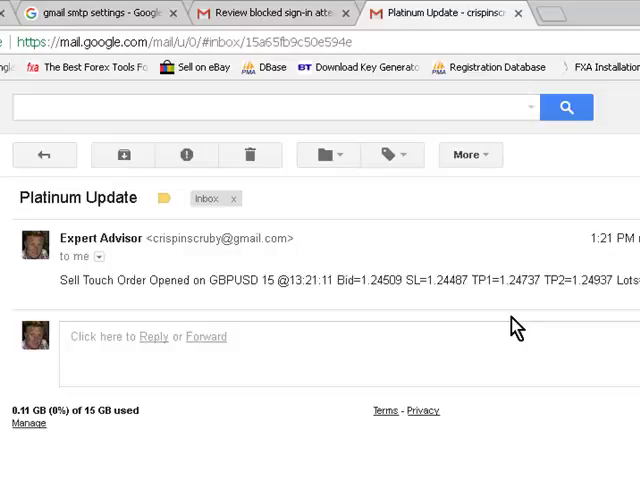
mouse_move(170, 456)
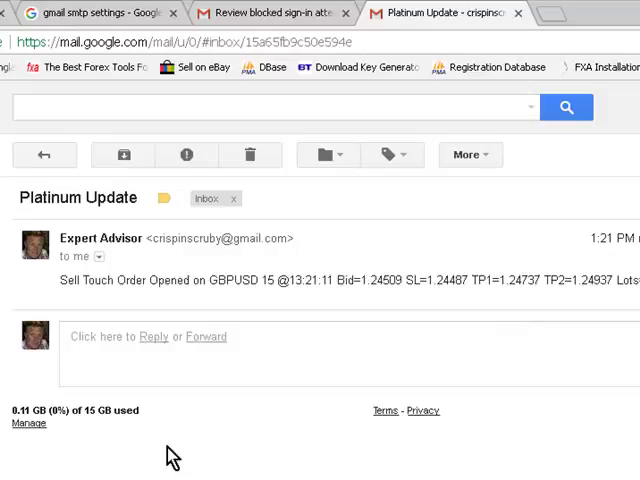
scroll("down", 3)
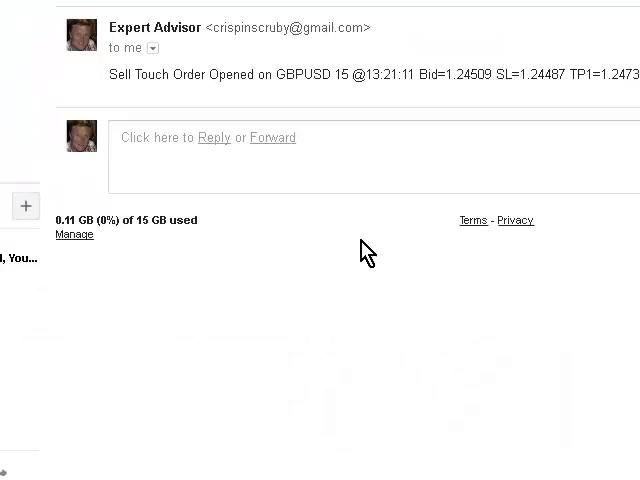